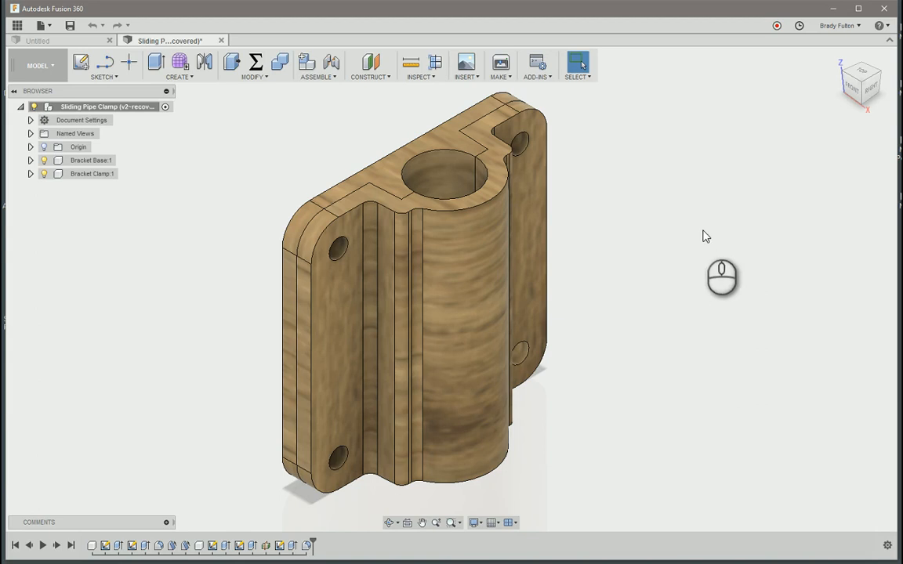
mouse_move(724, 240)
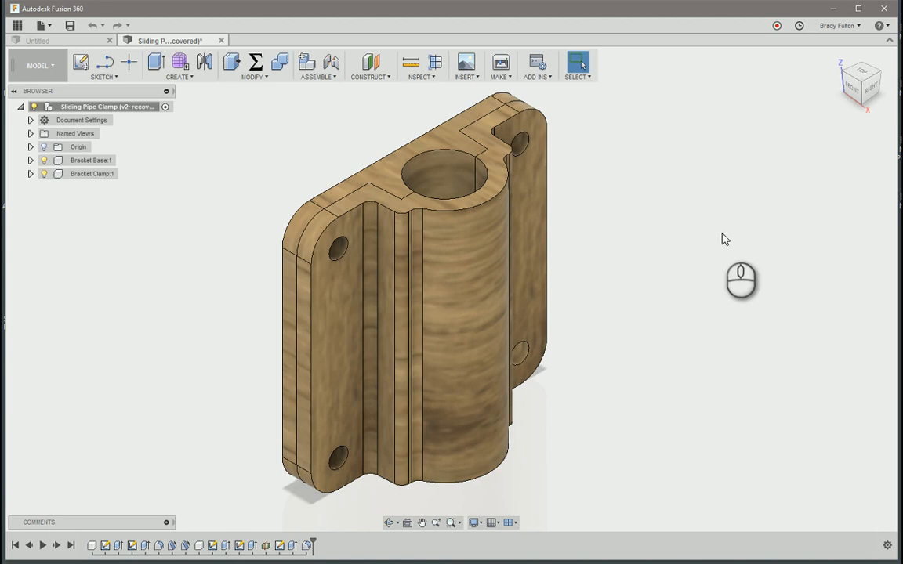
mouse_move(710, 250)
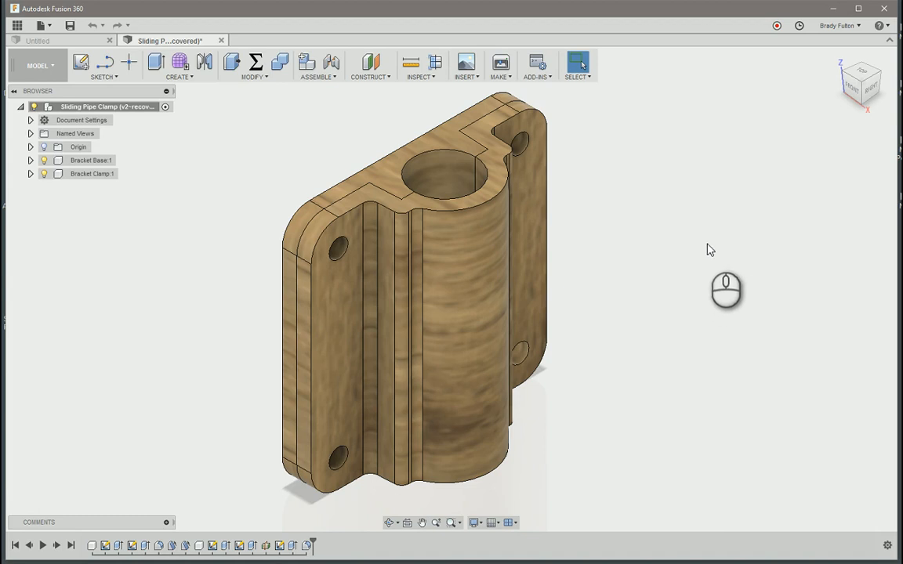
Open the account menu under the user name at the top right
click(837, 25)
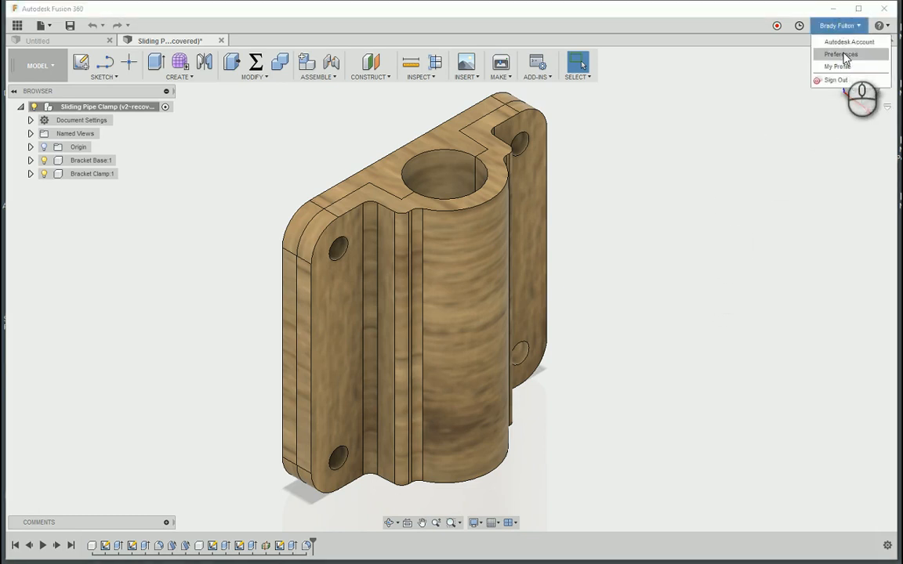
click(832, 54)
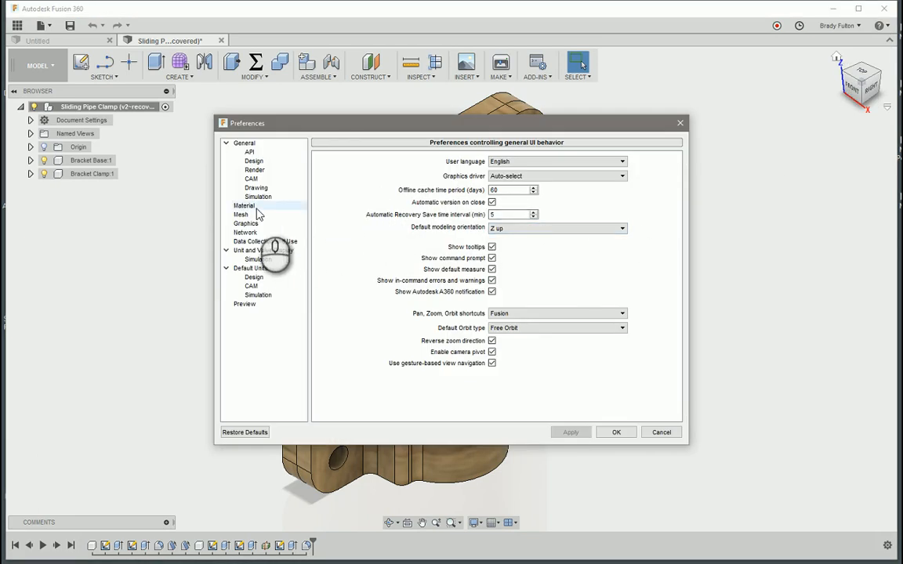
click(244, 205)
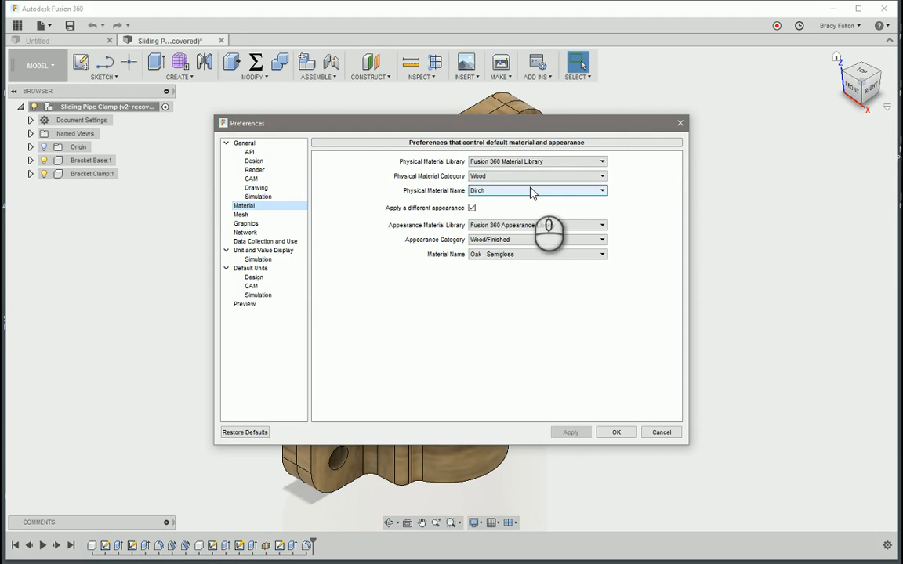
mouse_move(533, 190)
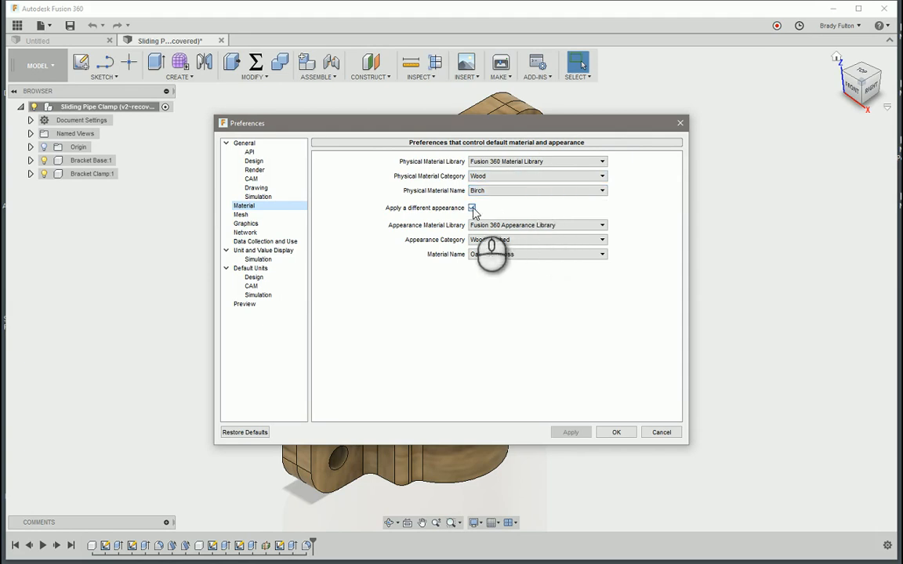
click(474, 208)
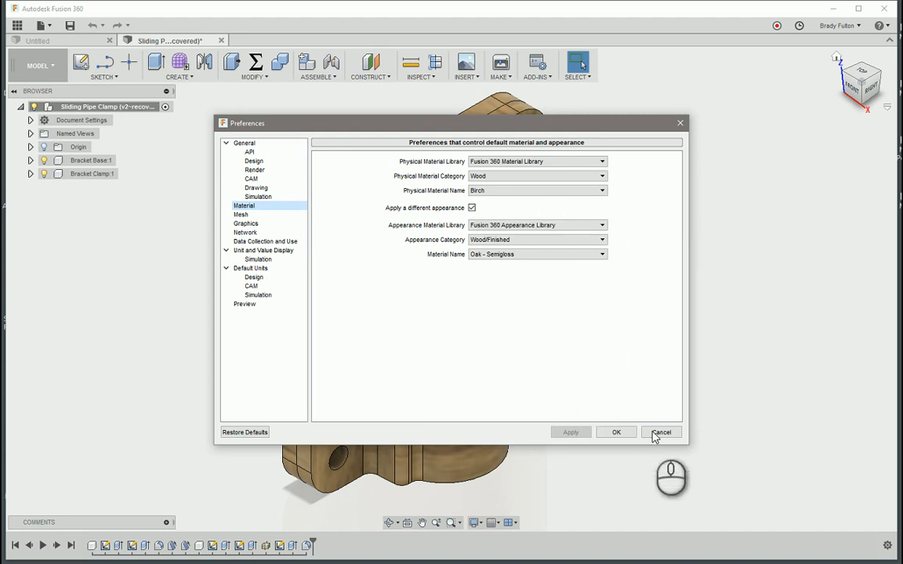
click(661, 432)
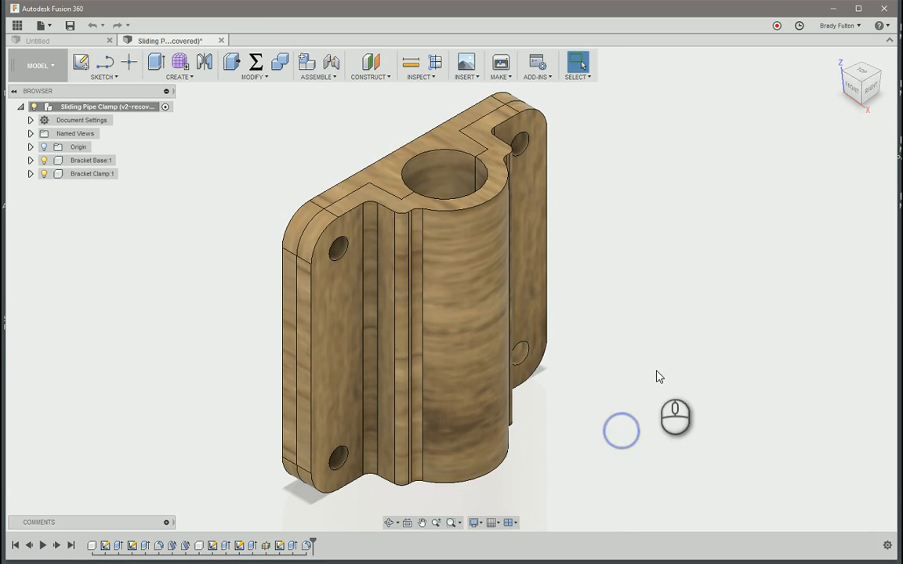
mouse_move(768, 293)
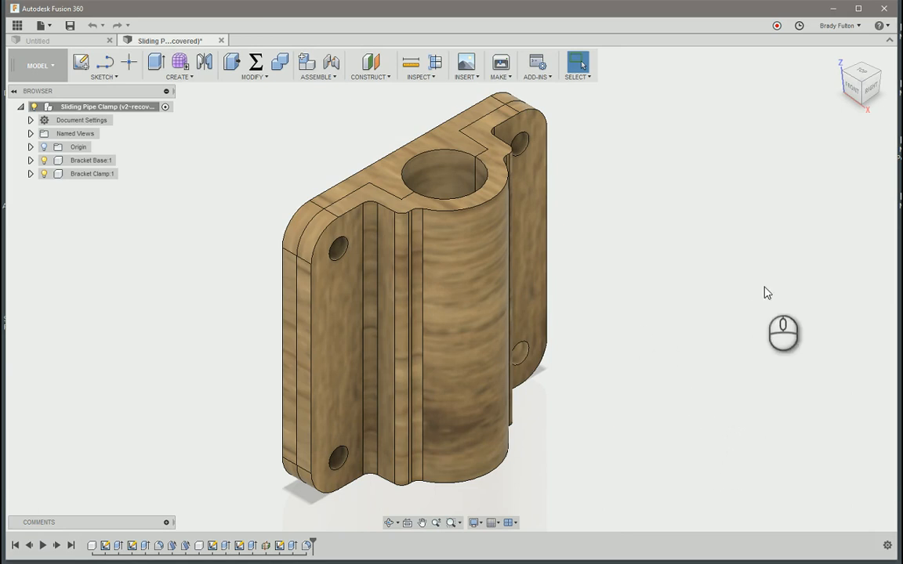
mouse_move(767, 267)
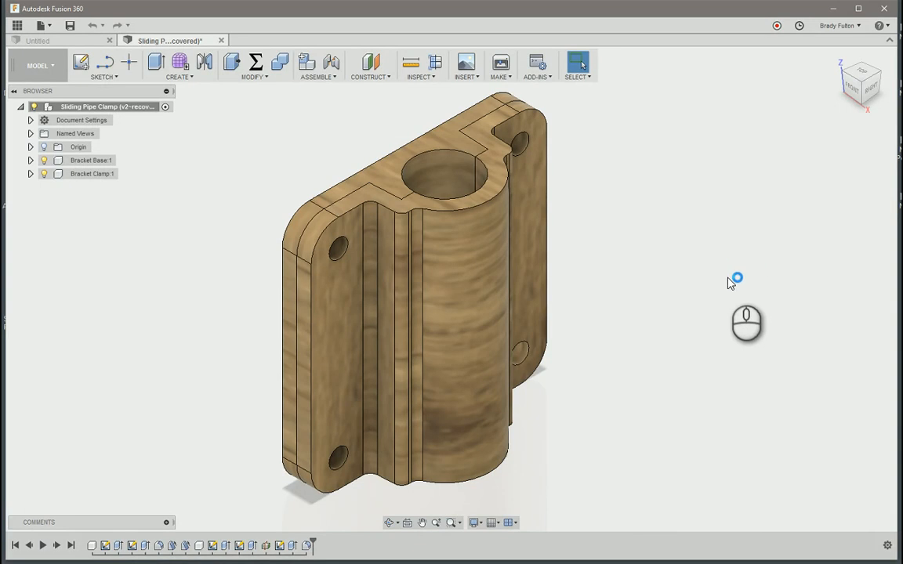
mouse_move(698, 291)
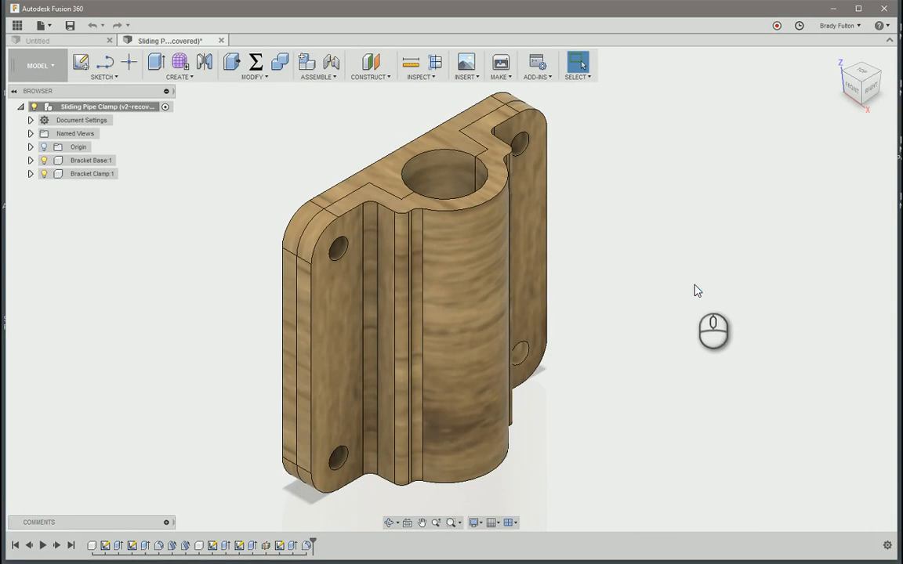
mouse_move(745, 302)
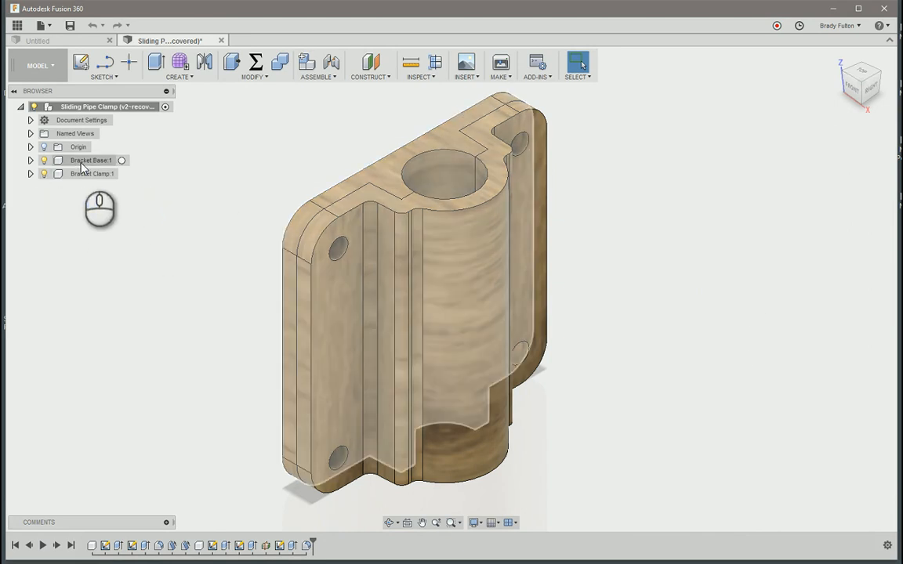
Expand Bracket Base, open Physical Material for its body, and show Favorites
click(31, 160)
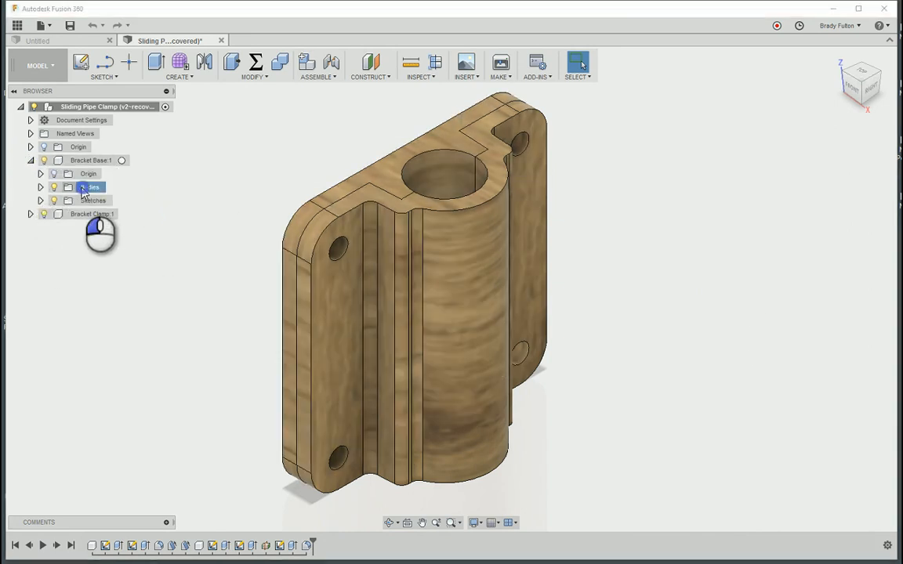
right_click(84, 187)
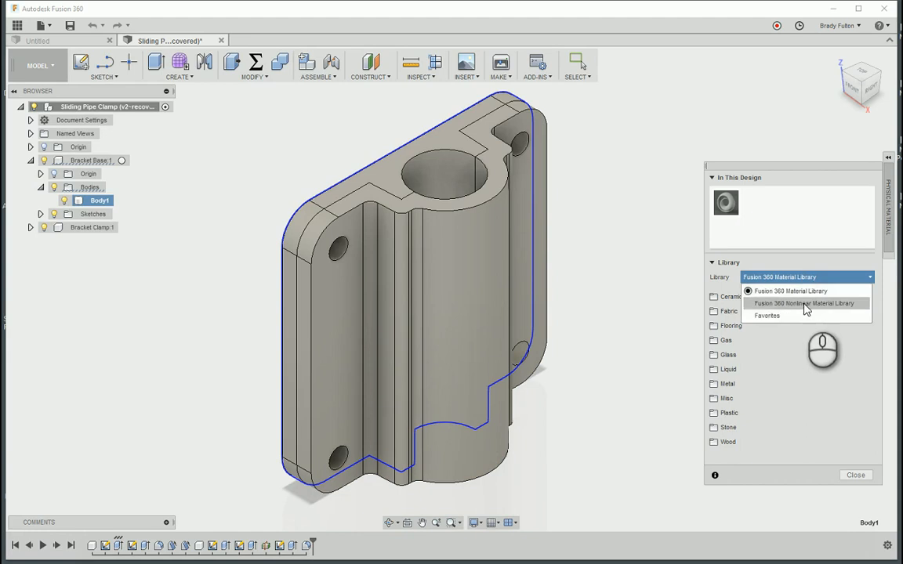
click(769, 315)
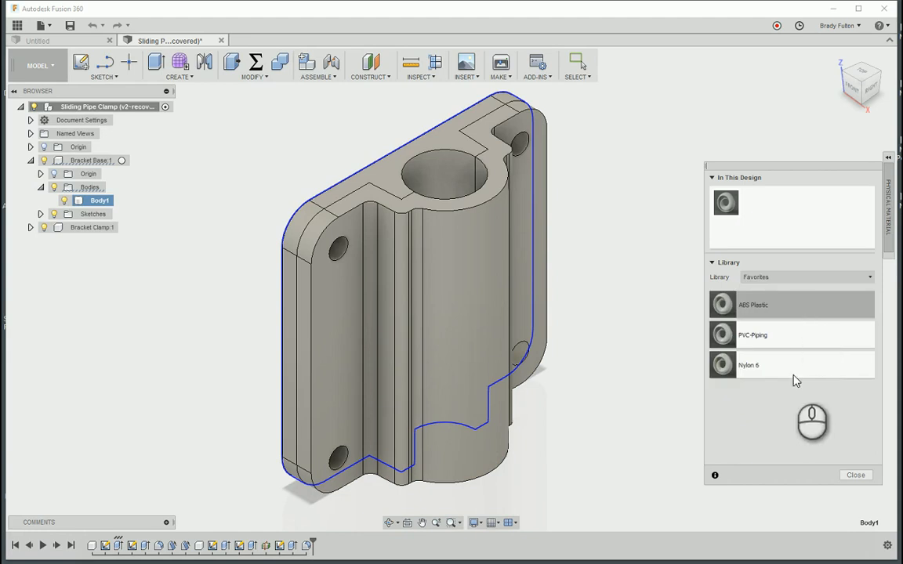
mouse_move(800, 346)
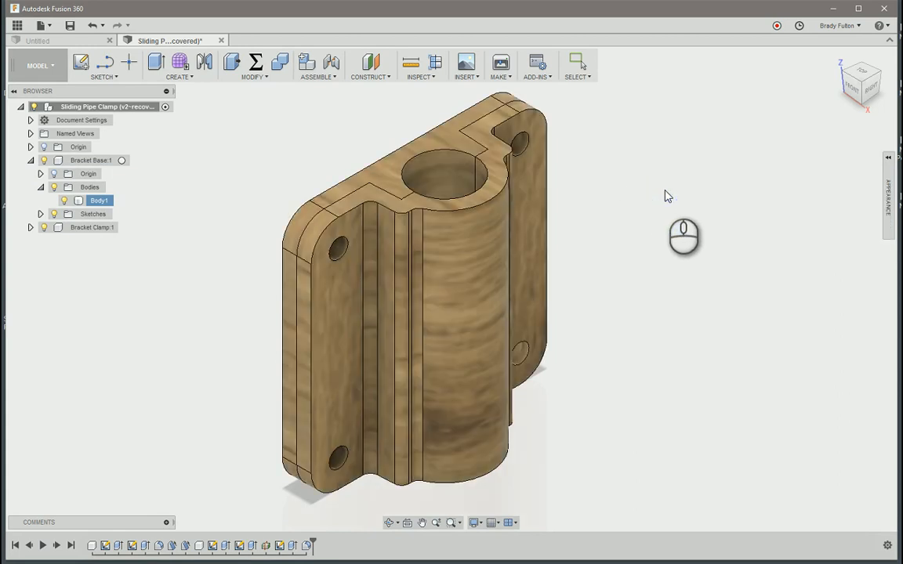
mouse_move(624, 192)
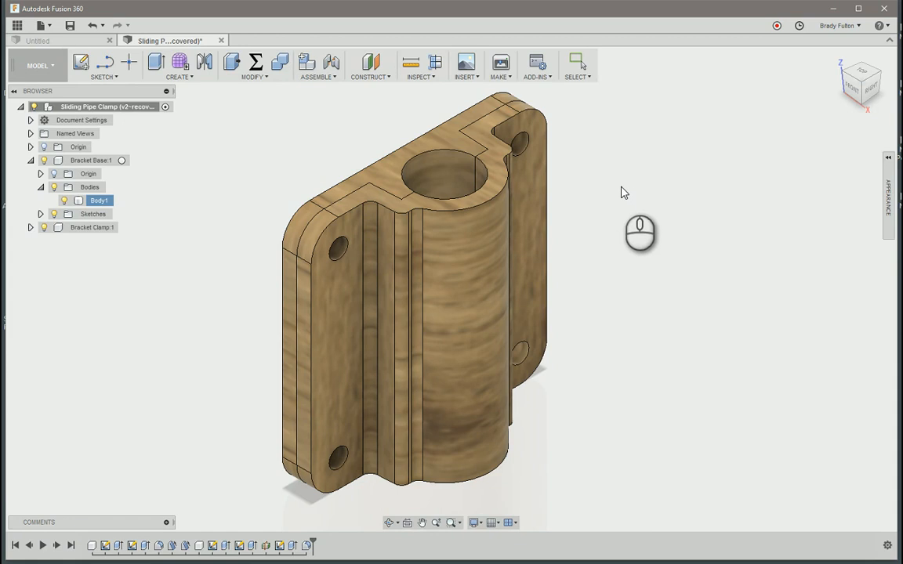
mouse_move(895, 179)
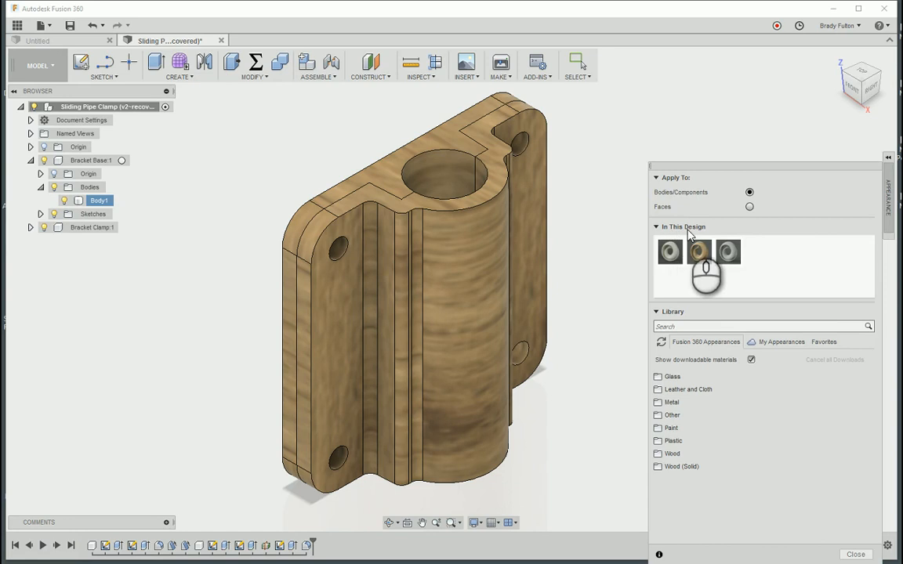
mouse_move(699, 253)
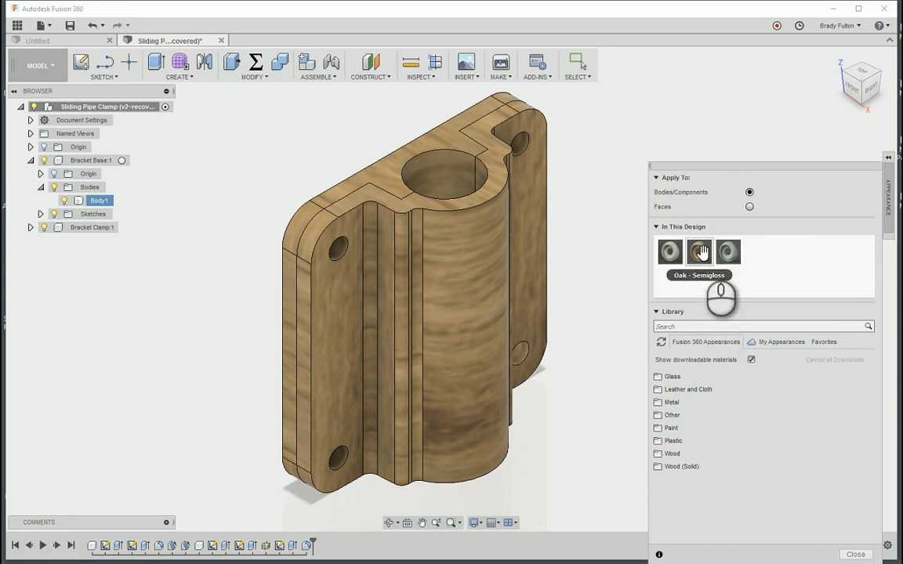
Unassign and delete the Oak Semigloss appearance, then close the Appearance dialog
right_click(699, 251)
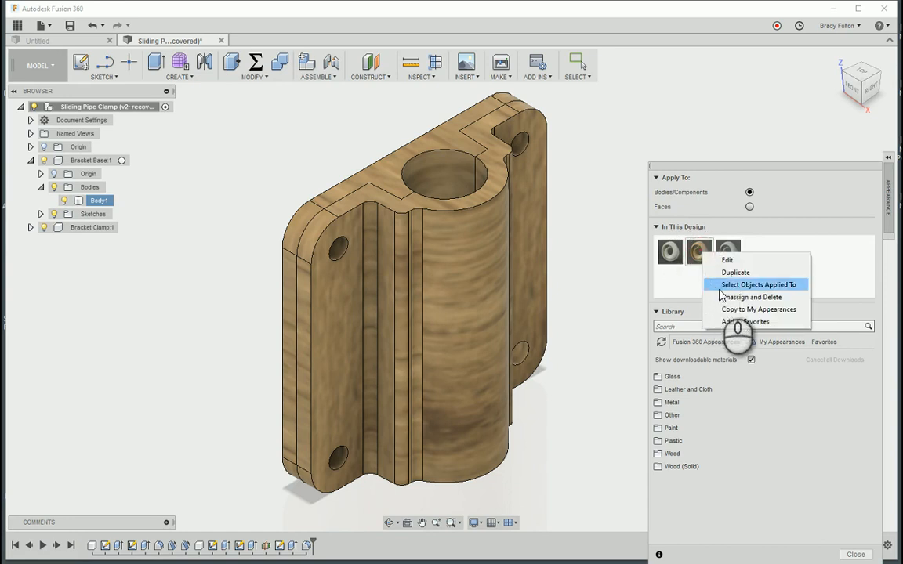
mouse_move(750, 298)
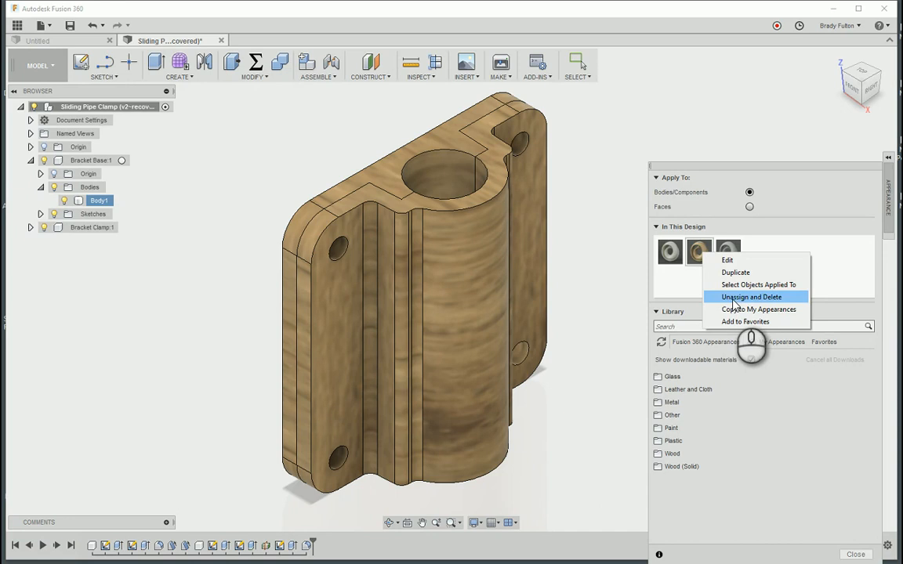
click(742, 297)
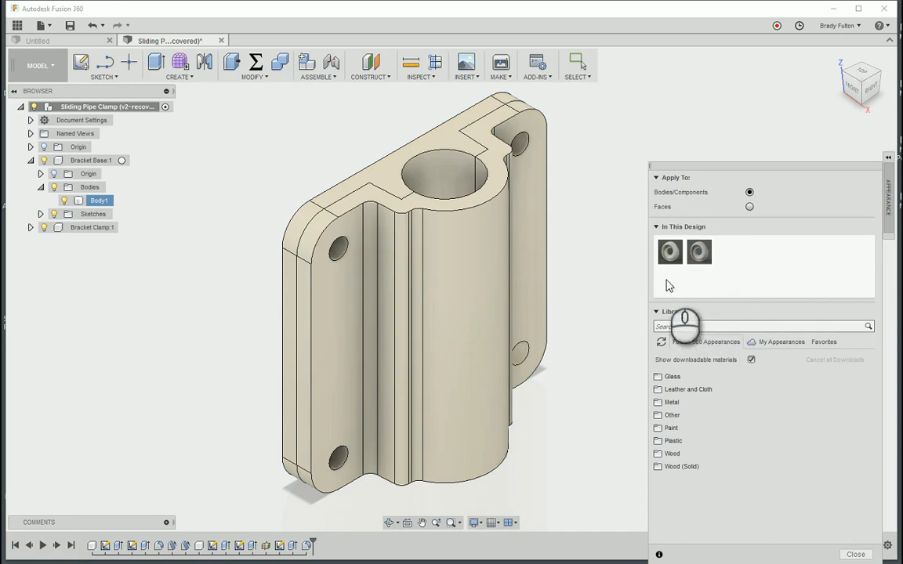
mouse_move(705, 289)
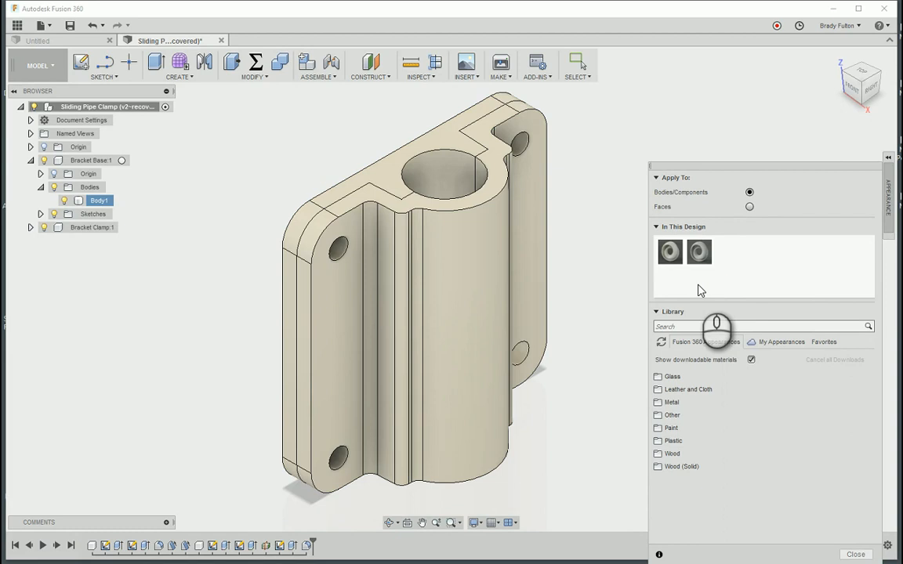
mouse_move(696, 286)
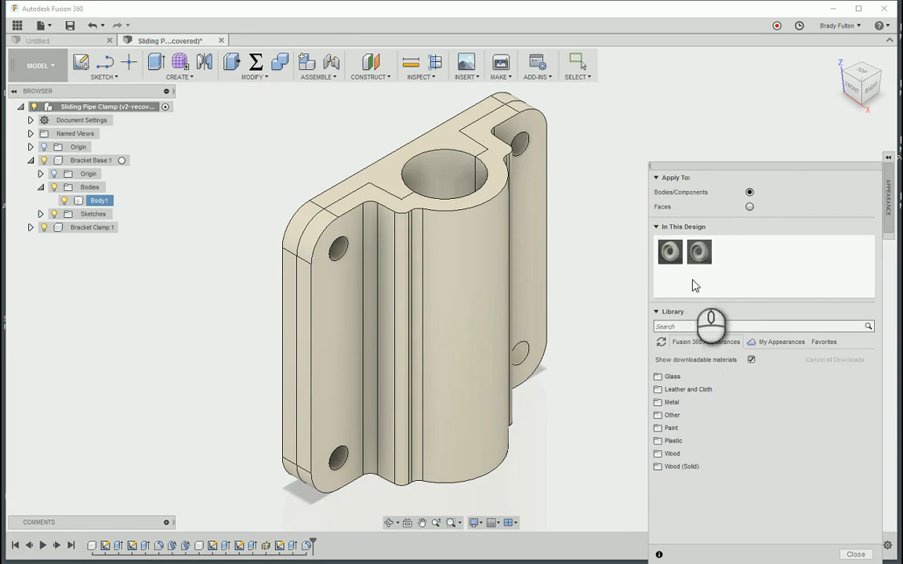
click(853, 554)
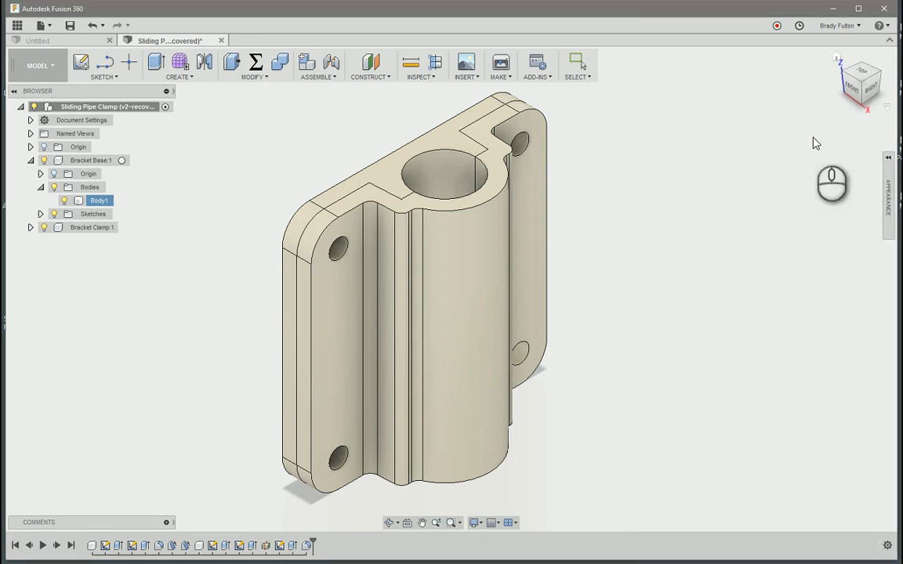
mouse_move(797, 208)
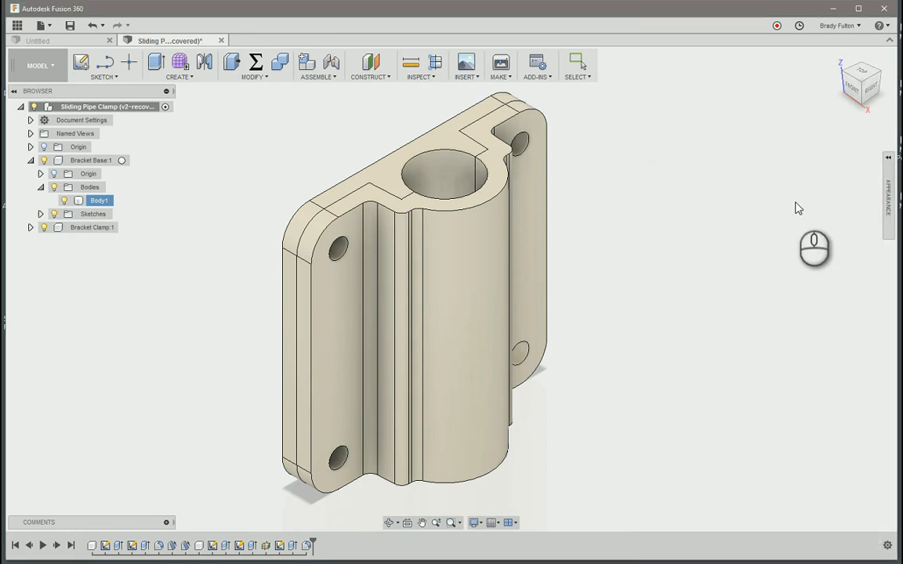
mouse_move(890, 188)
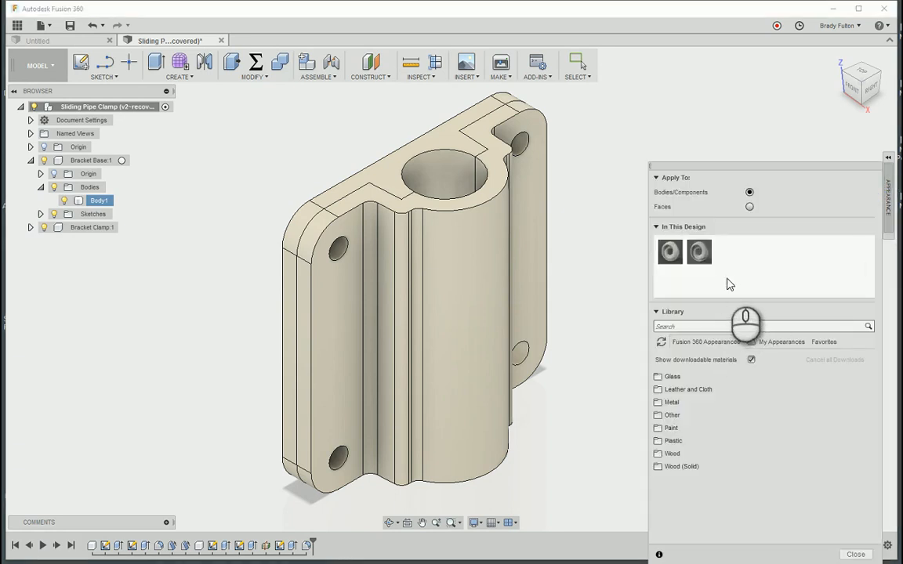
mouse_move(745, 276)
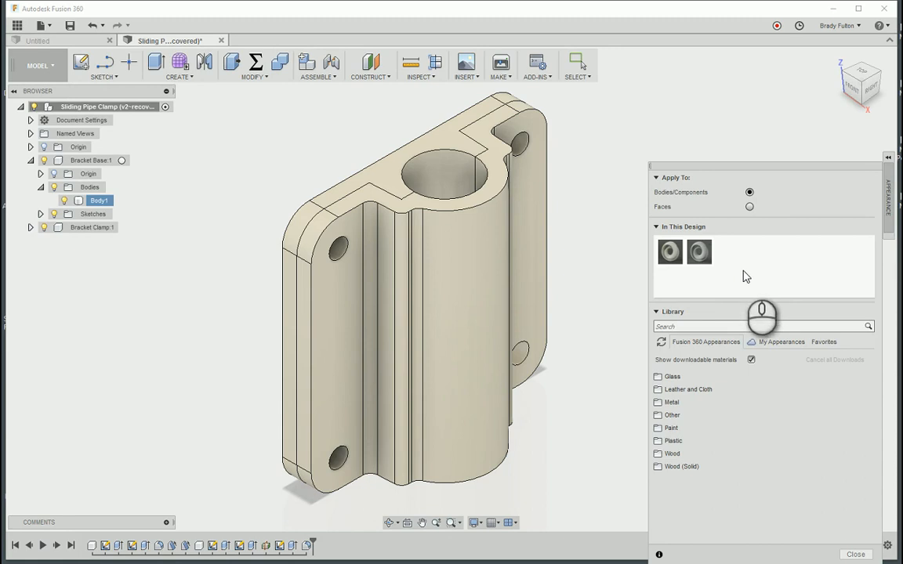
Browse My Appearances and Favorites, then return to the Fusion 360 Appearances library
click(779, 341)
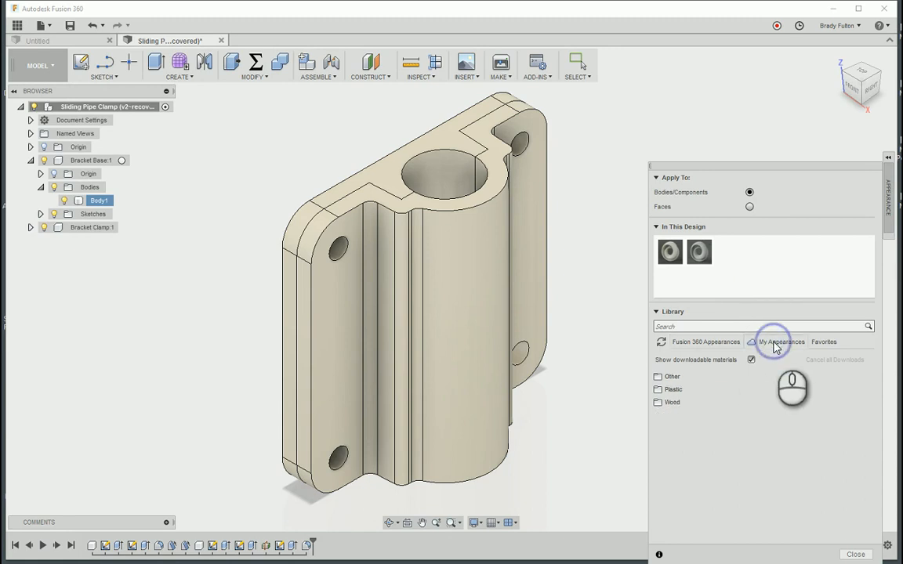
click(824, 342)
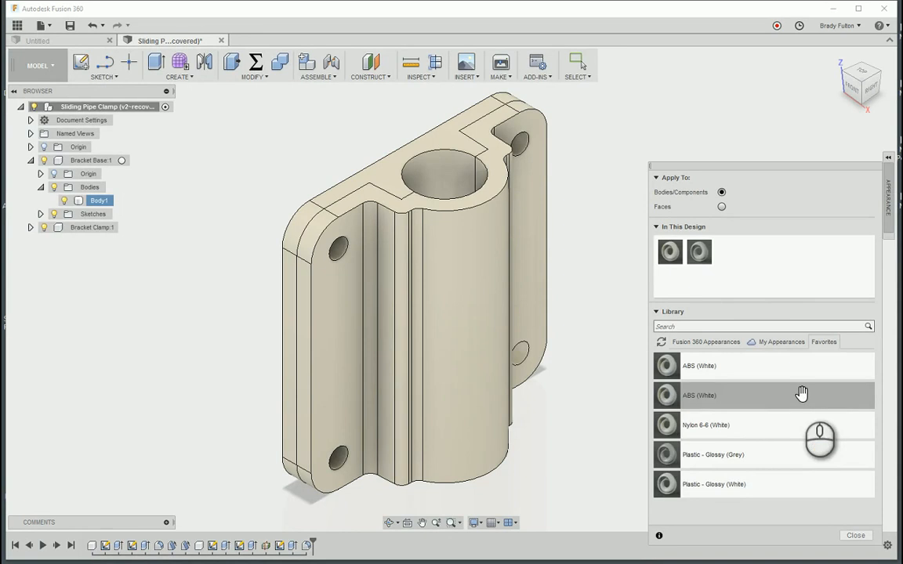
click(705, 341)
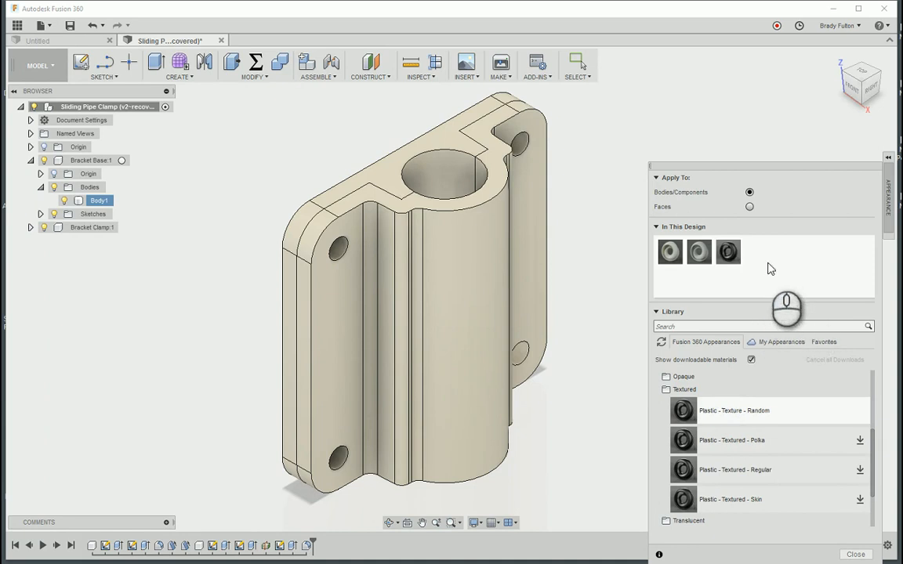
Copy Plastic - Texture - Random to My Appearances and confirm it in that tab
right_click(729, 253)
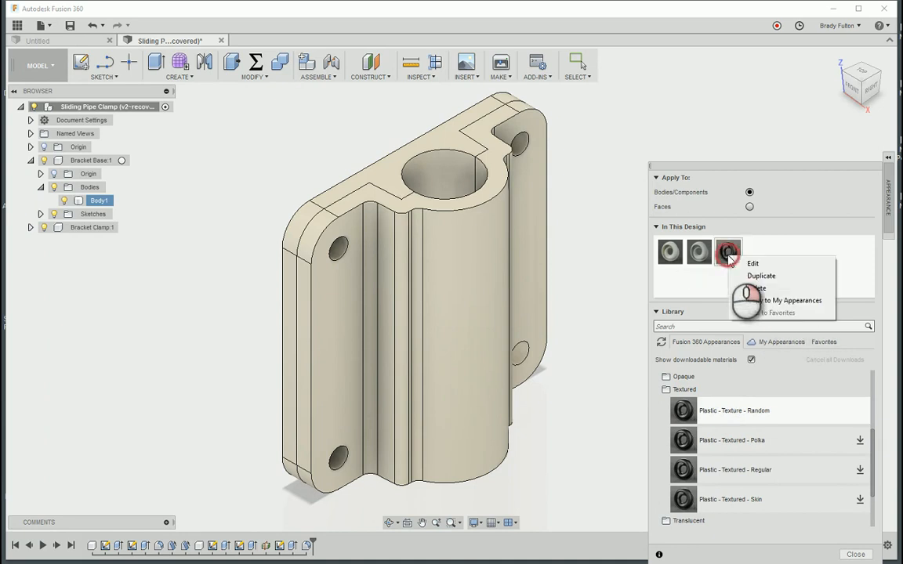
click(772, 302)
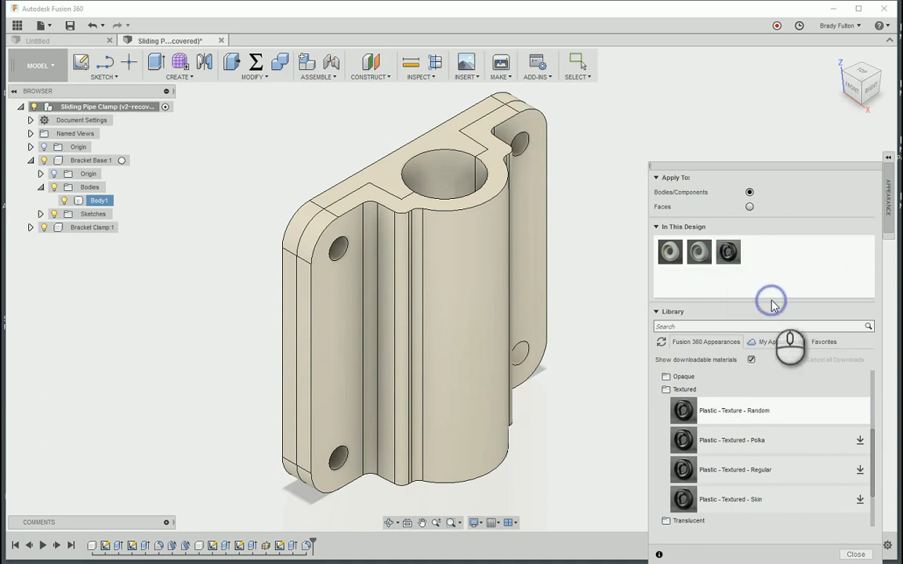
click(779, 343)
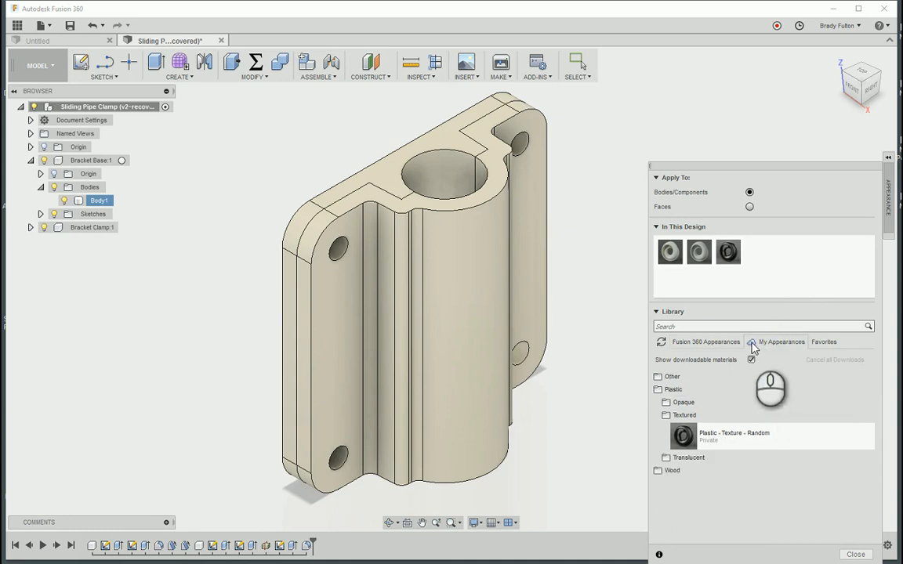
click(751, 360)
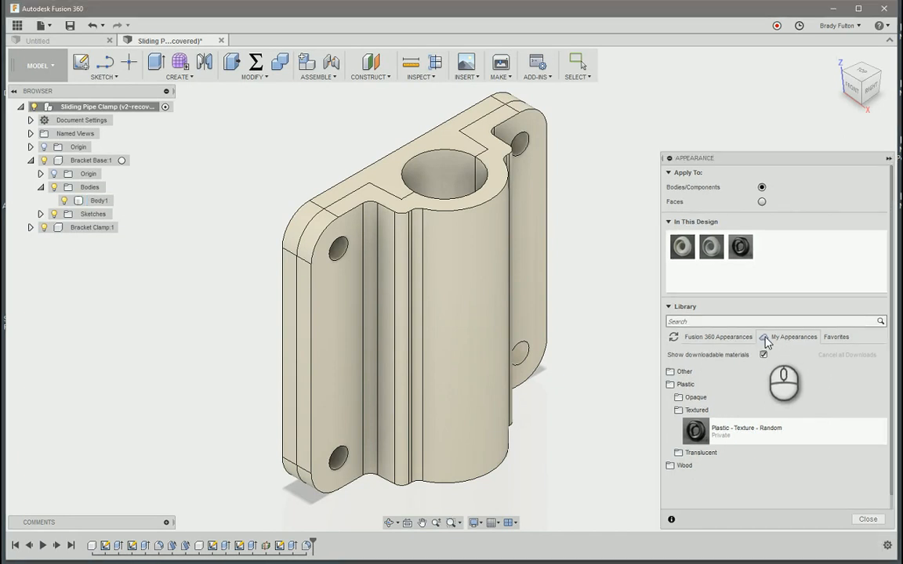
mouse_move(790, 360)
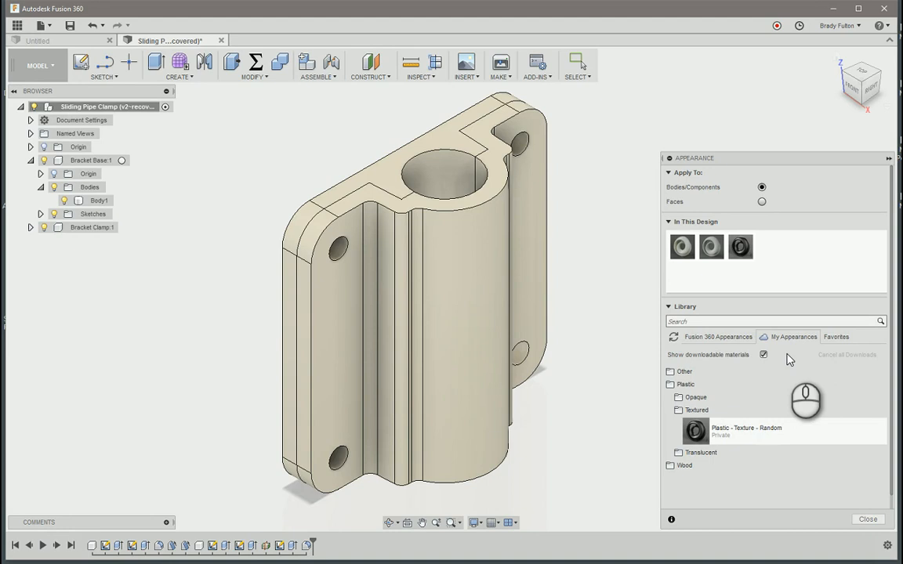
mouse_move(793, 354)
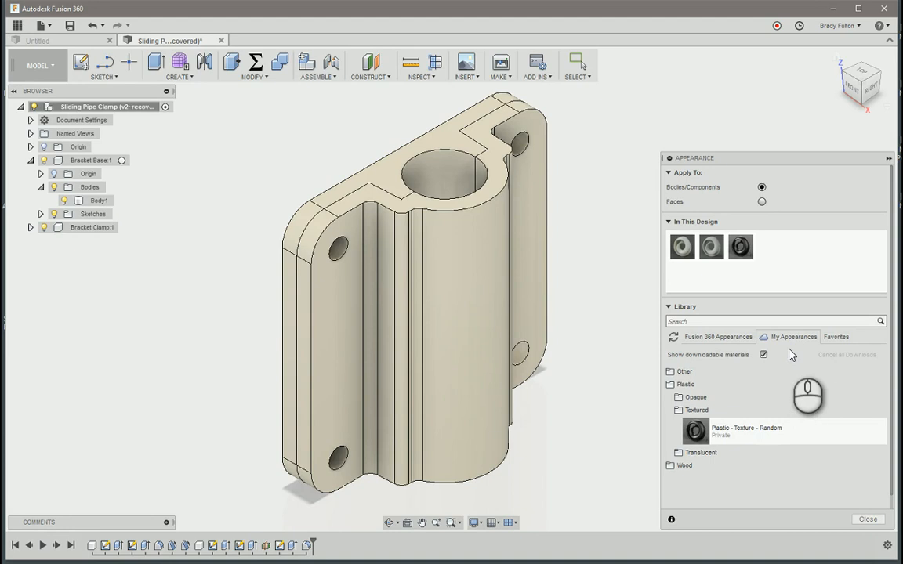
mouse_move(616, 347)
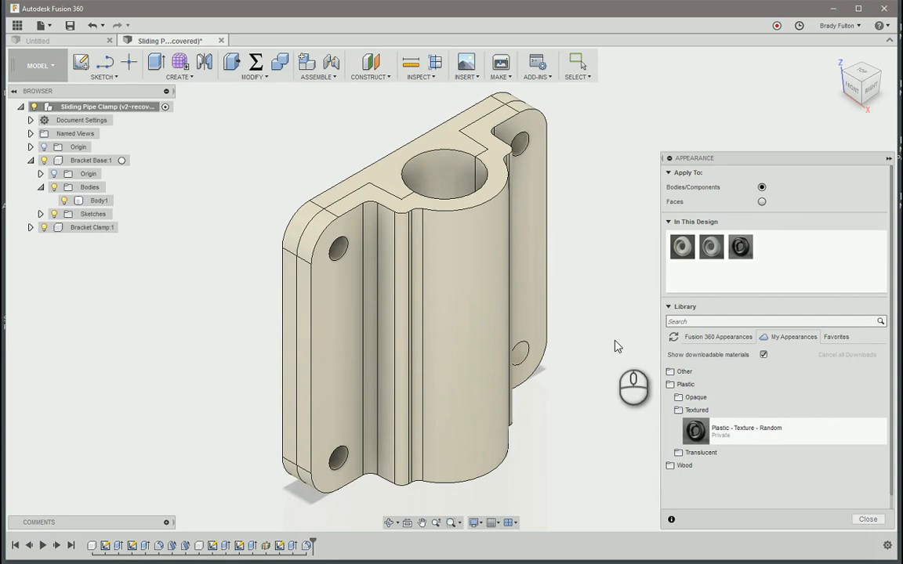